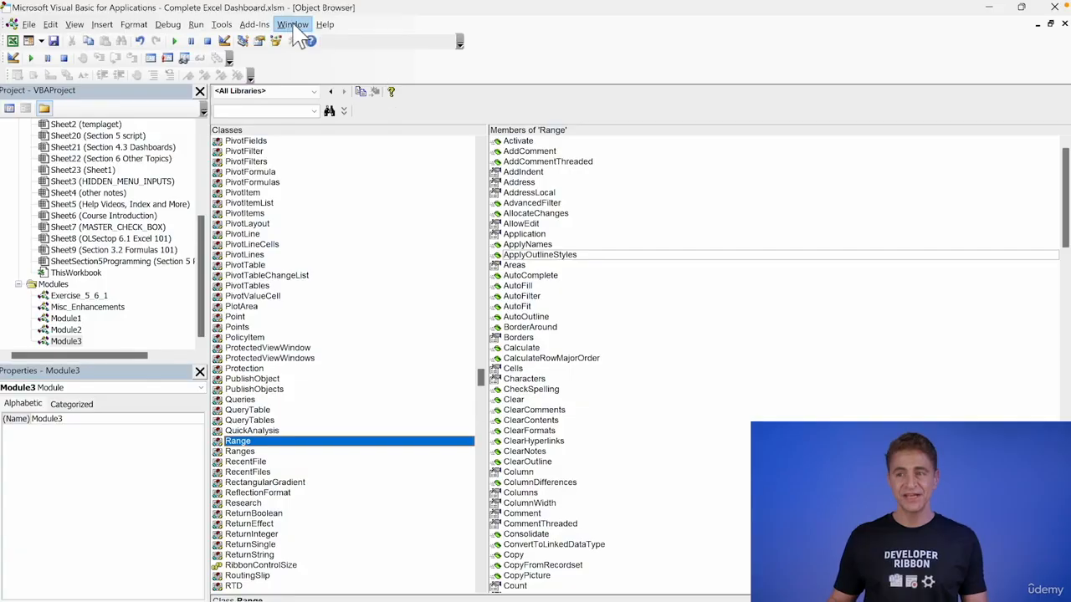
{"action": "mouse_move", "coordinate": [246, 452]}
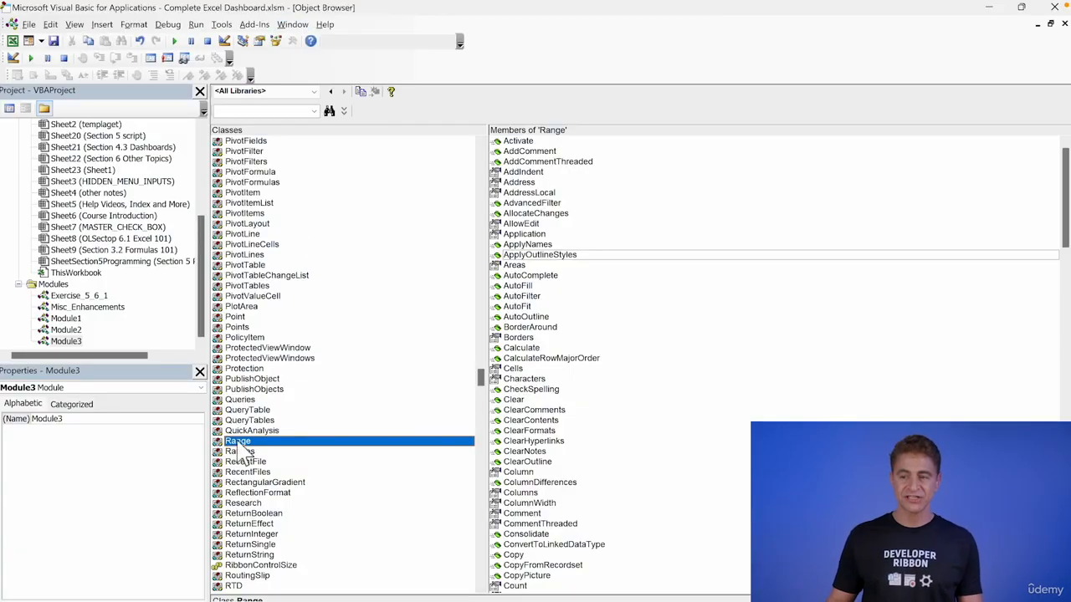
{"action": "mouse_move", "coordinate": [332, 173]}
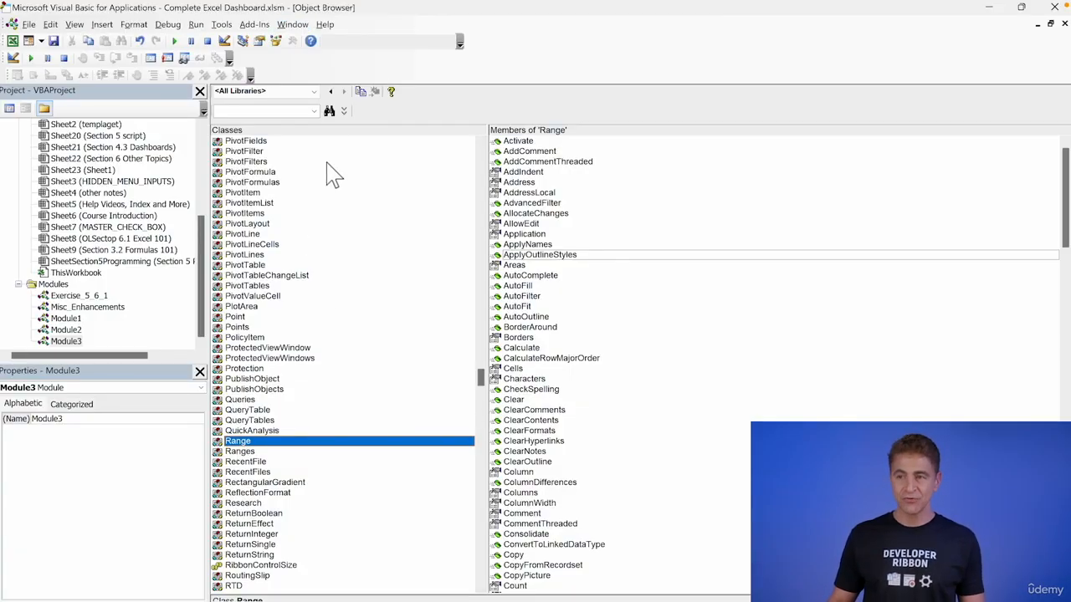
Step: Expand the Range object's Properties list and scroll toward Interior
{"action": "left_click", "coordinate": [390, 91]}
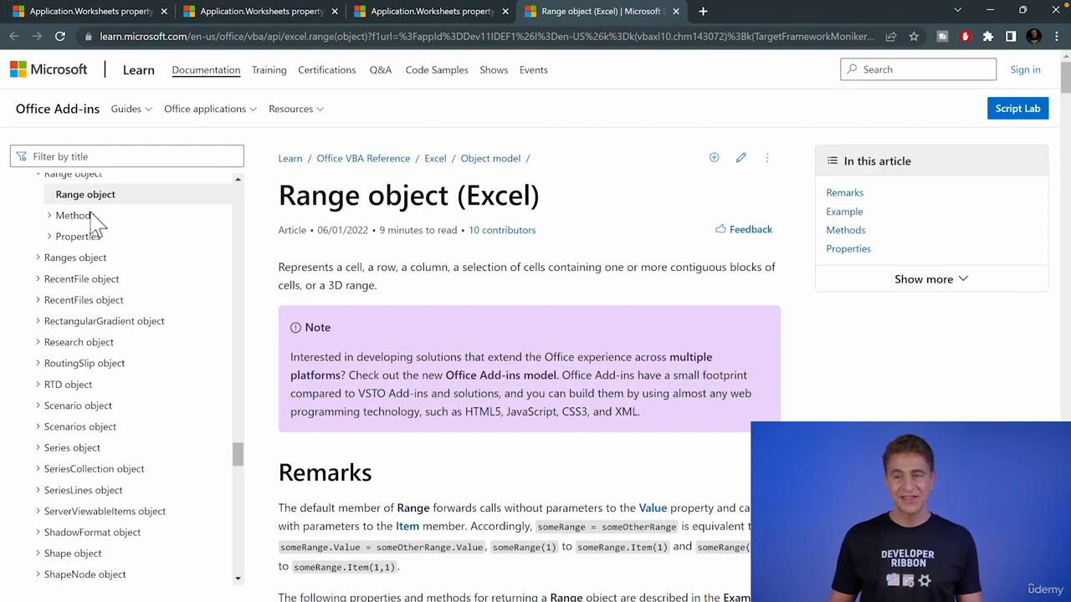
{"action": "scroll", "scroll_direction": "up", "scroll_amount": 3}
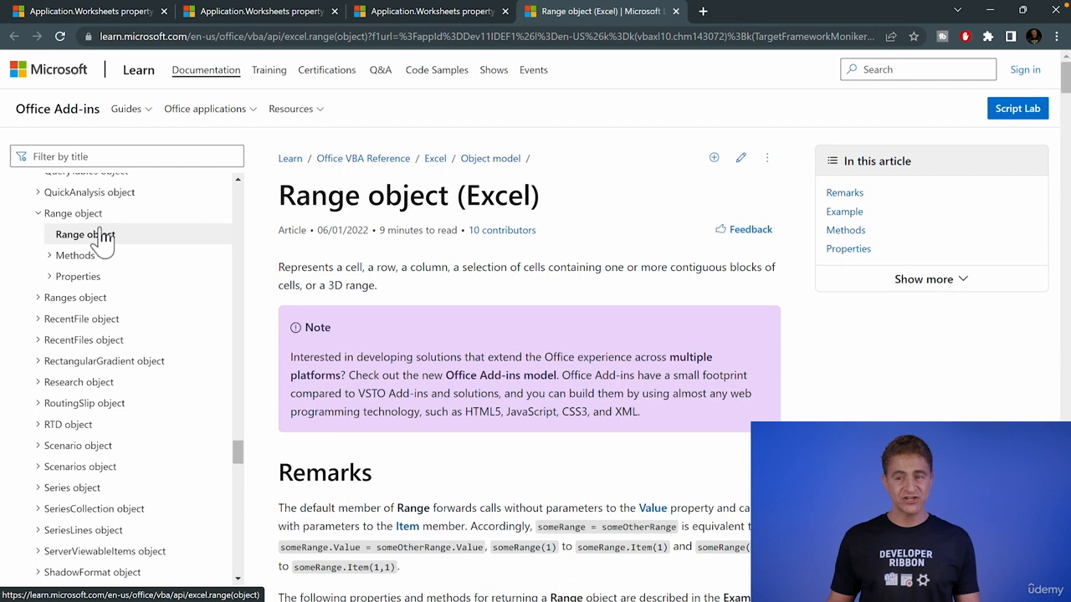
{"action": "mouse_move", "coordinate": [78, 276]}
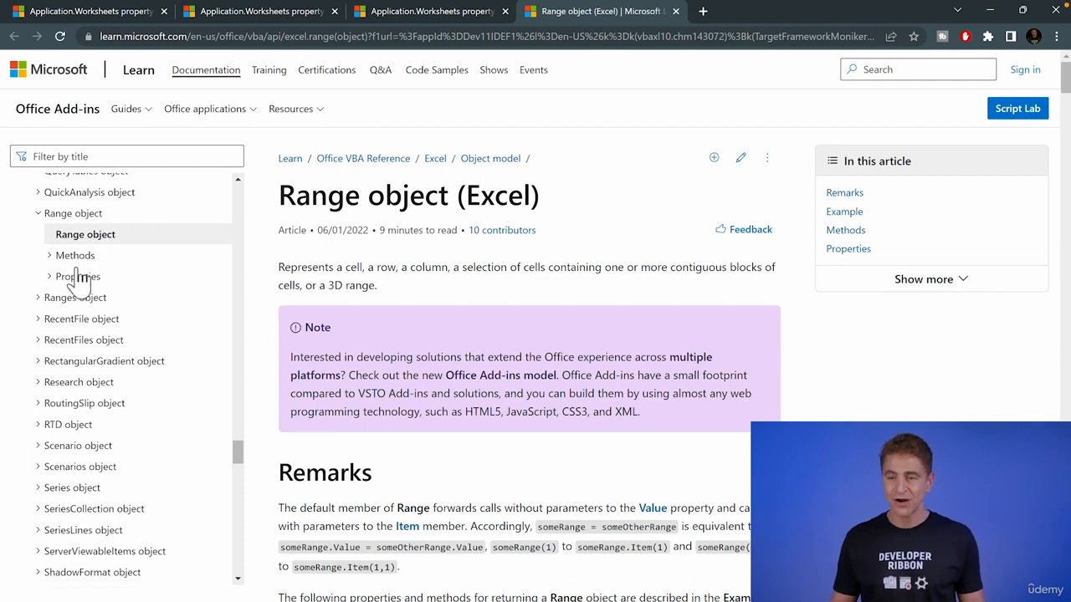
{"action": "left_click", "coordinate": [78, 276]}
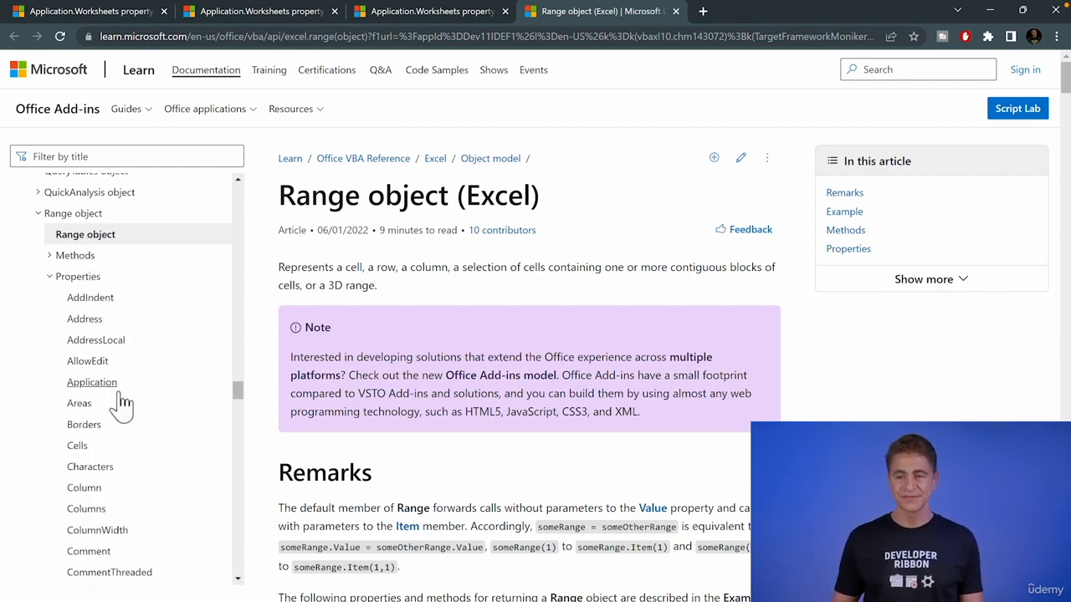
{"action": "scroll", "scroll_direction": "down", "scroll_amount": 3}
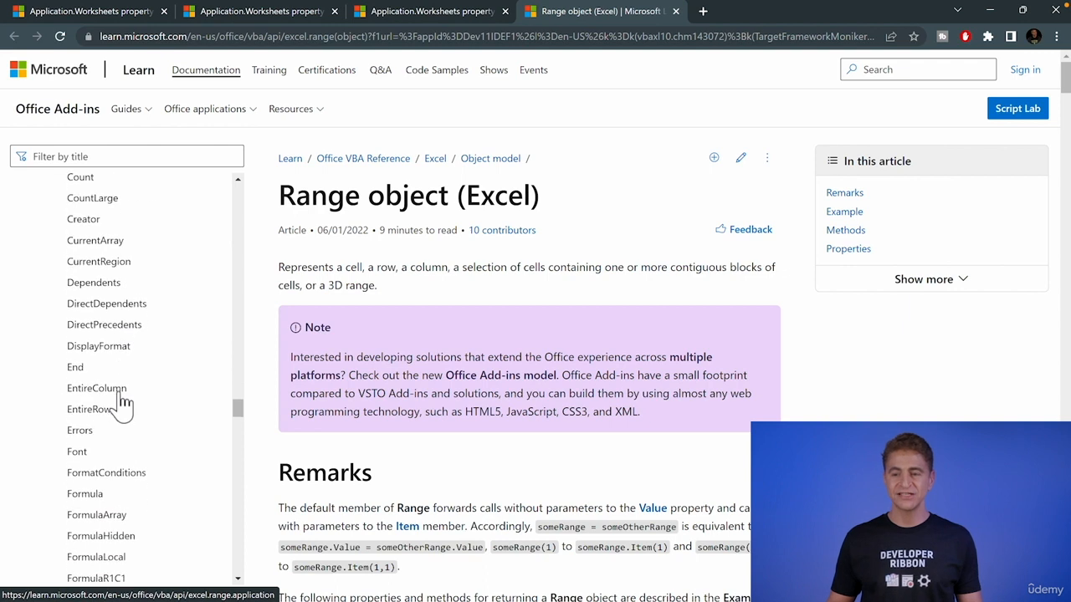
{"action": "scroll", "scroll_direction": "down", "scroll_amount": 3}
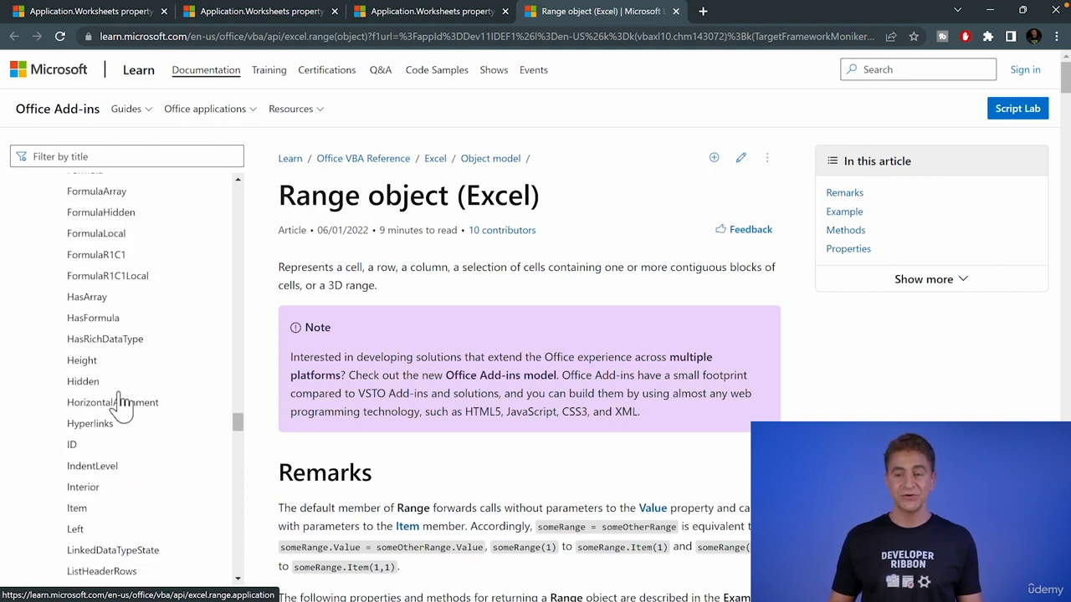
Step: Open Range.Interior, copy the ColorIndex = 8 example, and return to the macro editor
{"action": "left_click", "coordinate": [83, 487]}
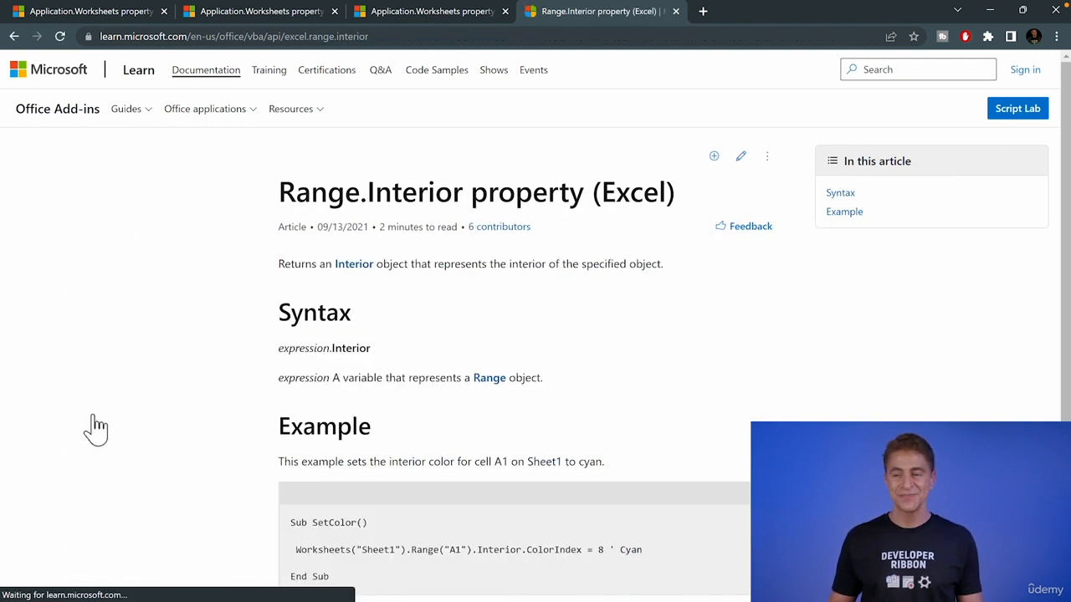
{"action": "scroll", "scroll_direction": "down", "scroll_amount": 3}
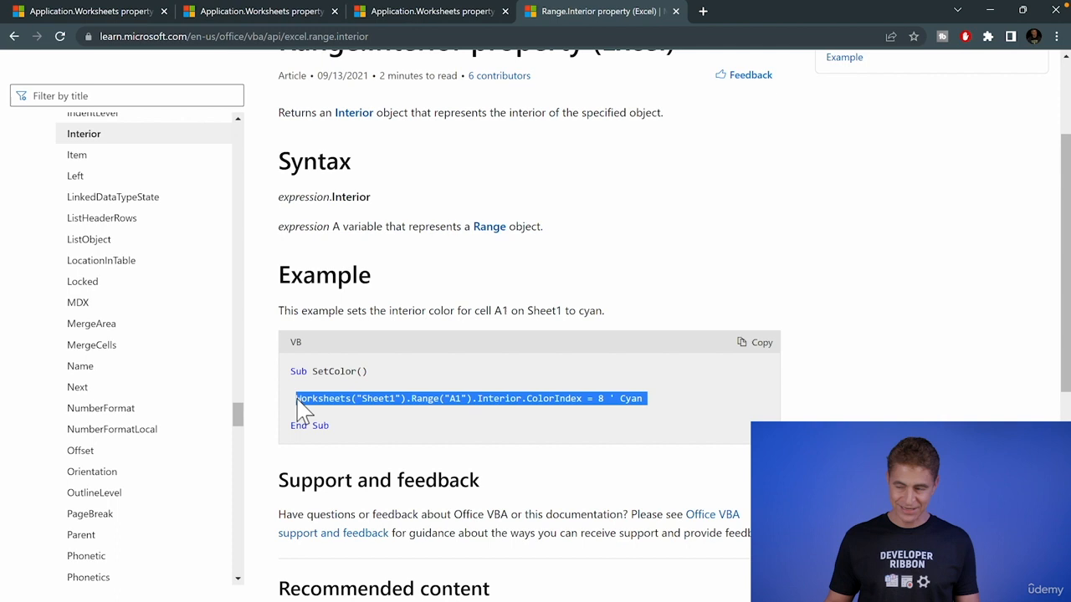
{"action": "left_click", "coordinate": [617, 410]}
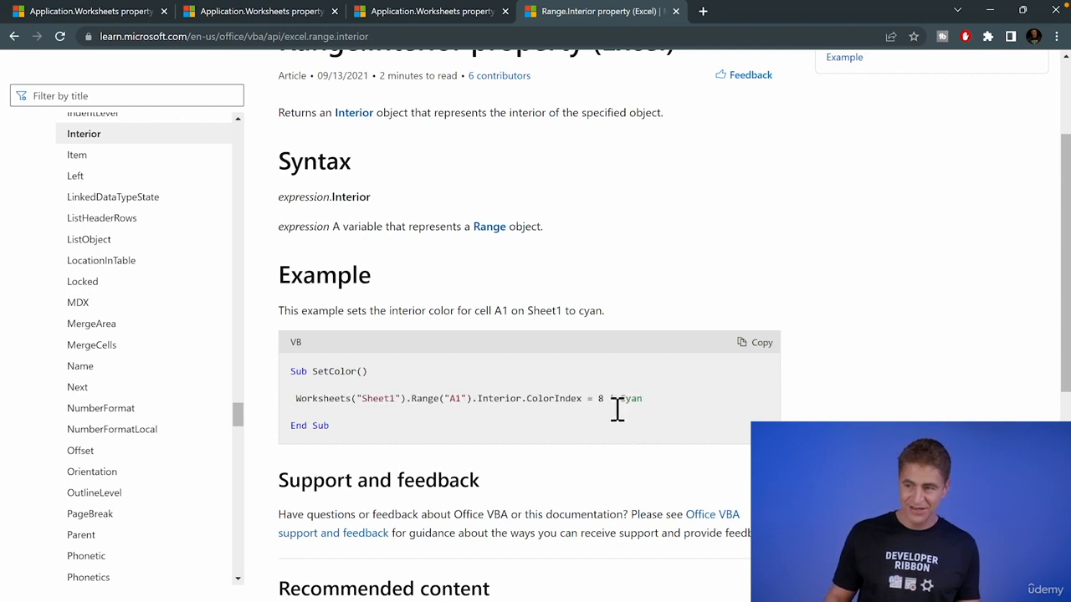
{"action": "mouse_move", "coordinate": [653, 410]}
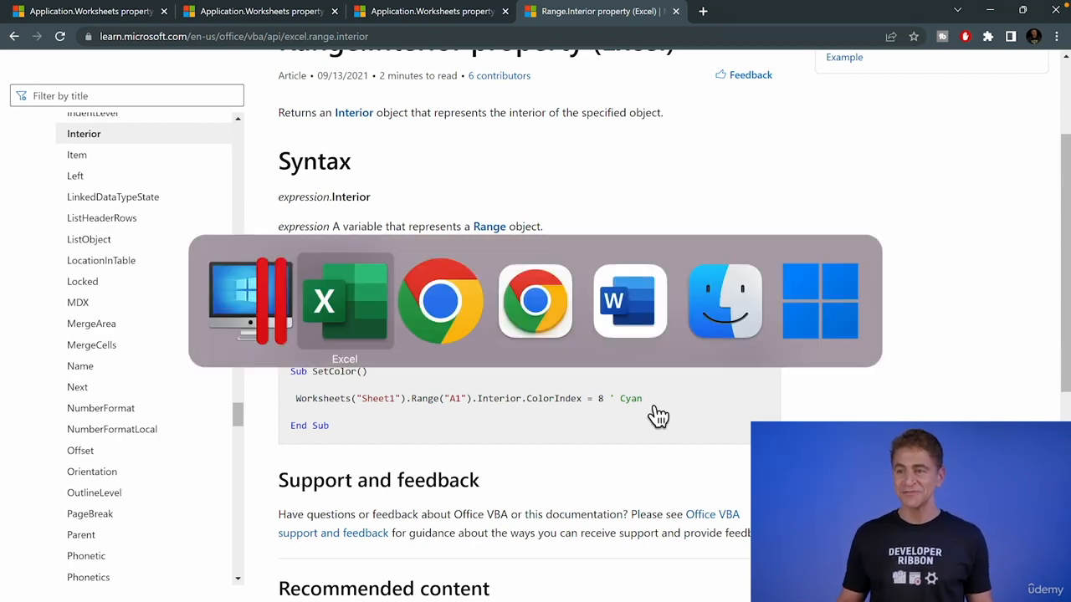
{"action": "left_click", "coordinate": [344, 301]}
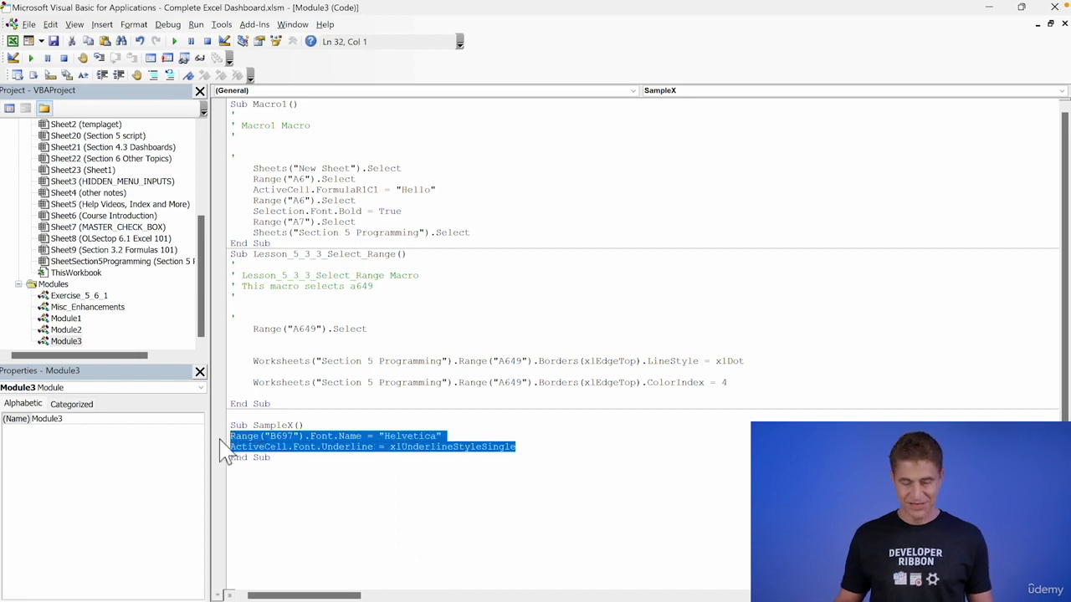
Step: Paste the cyan Interior.ColorIndex = 8 line and retarget "Sheet1" to "Section 5 Programming"
{"action": "type", "text": "Worksheets(\"Sheet1\").Range(\"A1\").Interior.ColorIndex = 8 ' Cyan"}
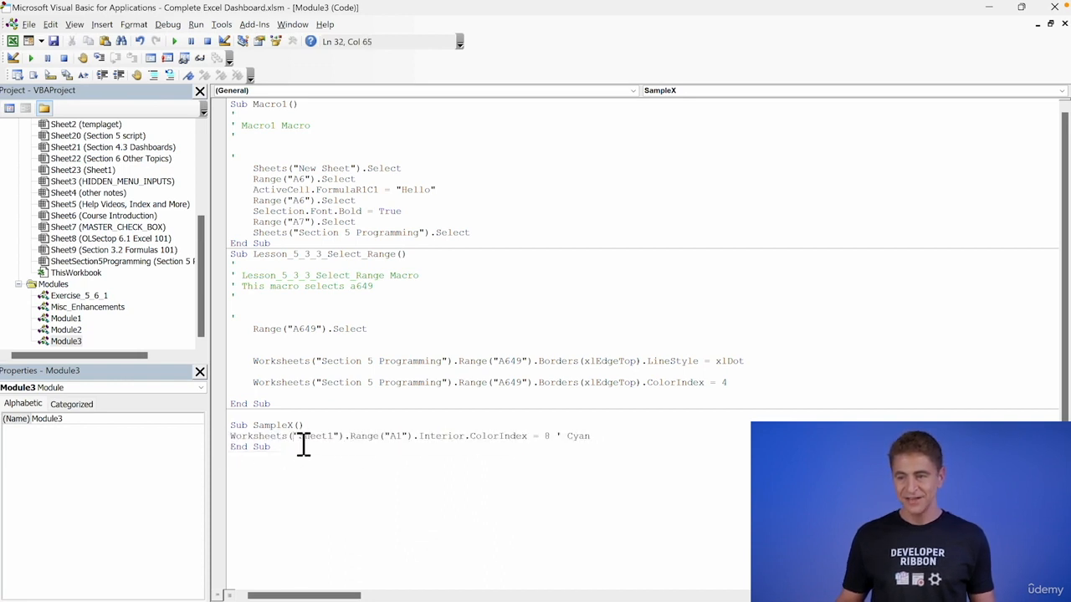
{"action": "left_click", "coordinate": [368, 436]}
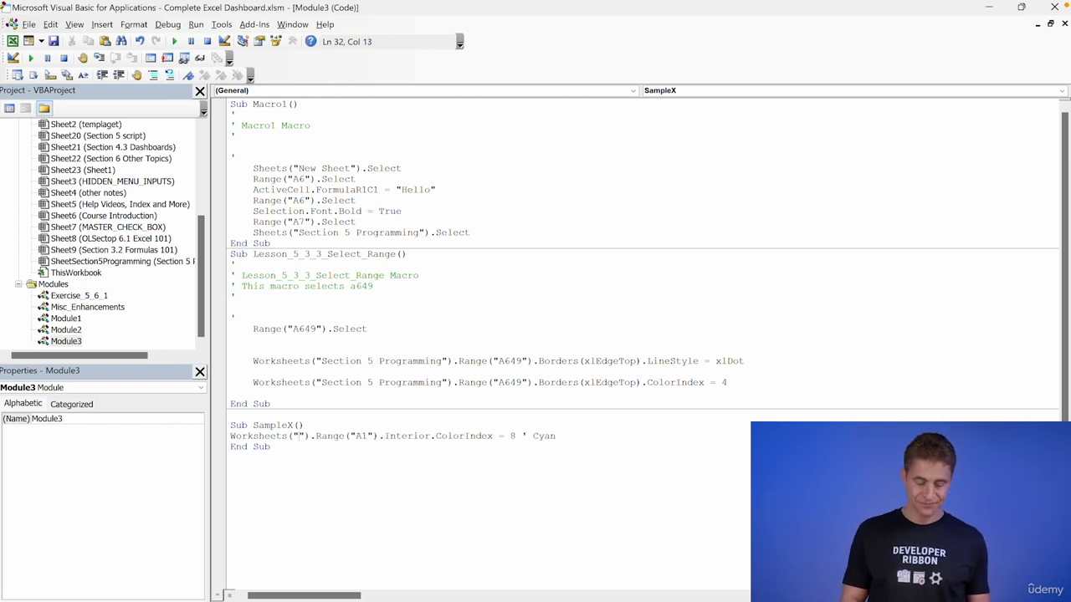
{"action": "type", "text": "Section 5"}
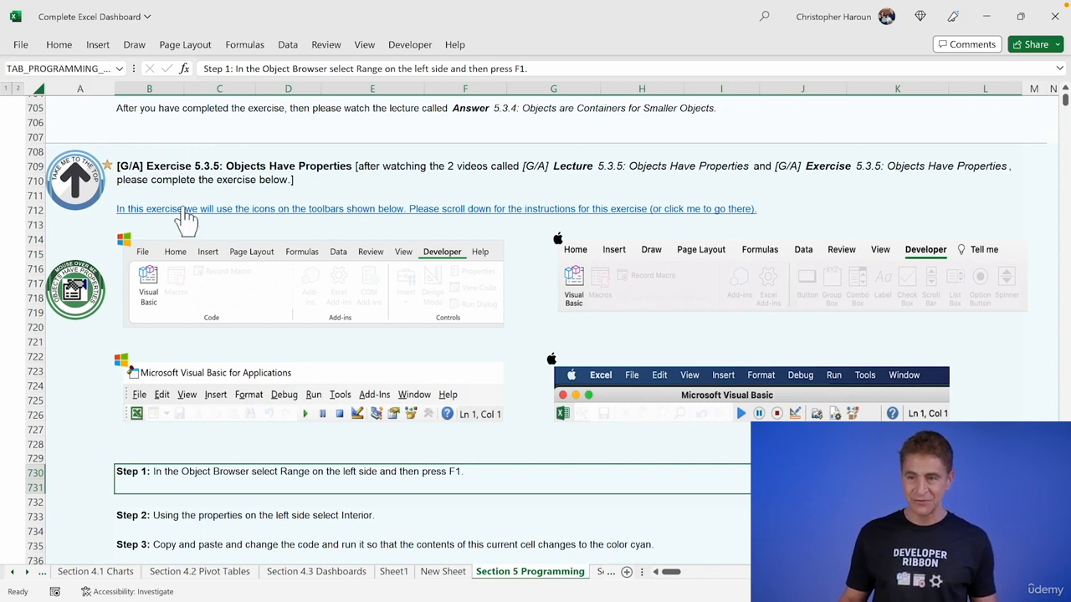
{"action": "mouse_move", "coordinate": [99, 129]}
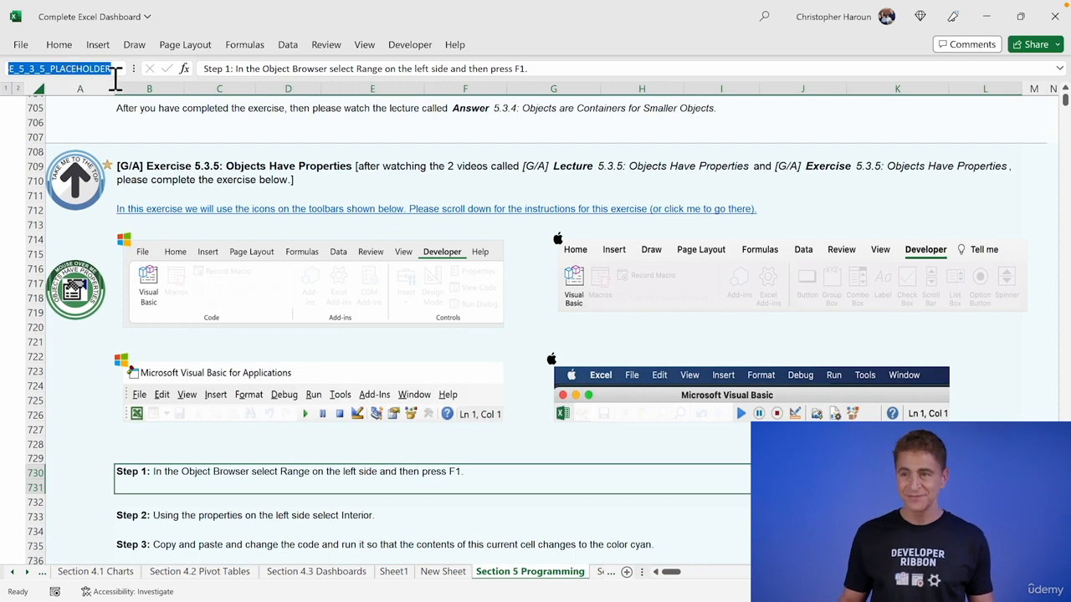
Step: Select the placeholder cell's defined name in Excel's Name Box to copy it
{"action": "left_click", "coordinate": [410, 44]}
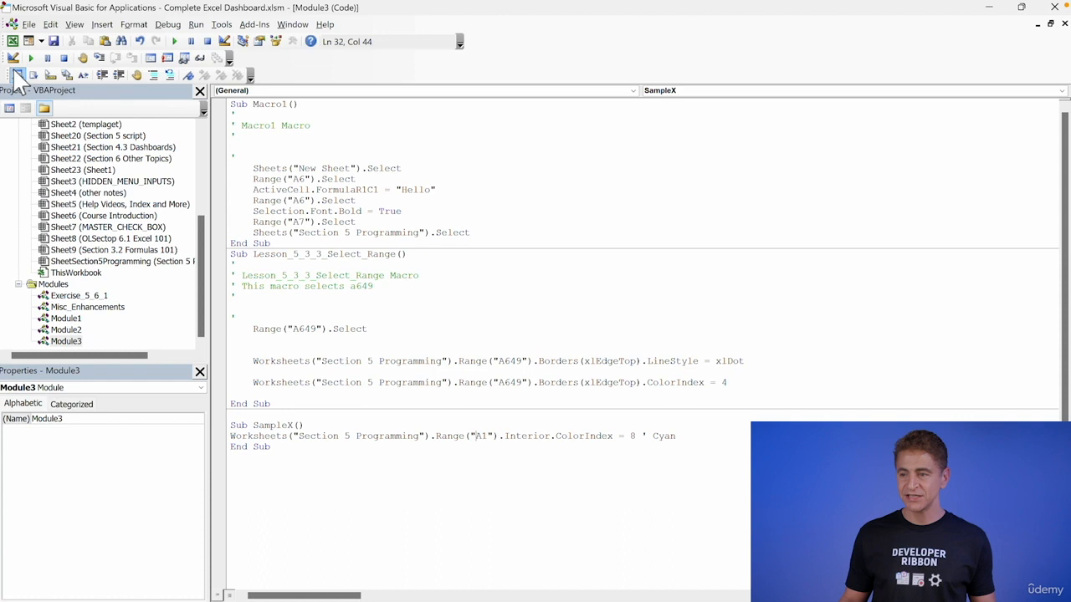
Step: Replace A1 with TAB_PROGRAMMING_EXERCISE_5_3_5_PLACEHOLDER in SampleX's Range argument
{"action": "double_click", "coordinate": [479, 436]}
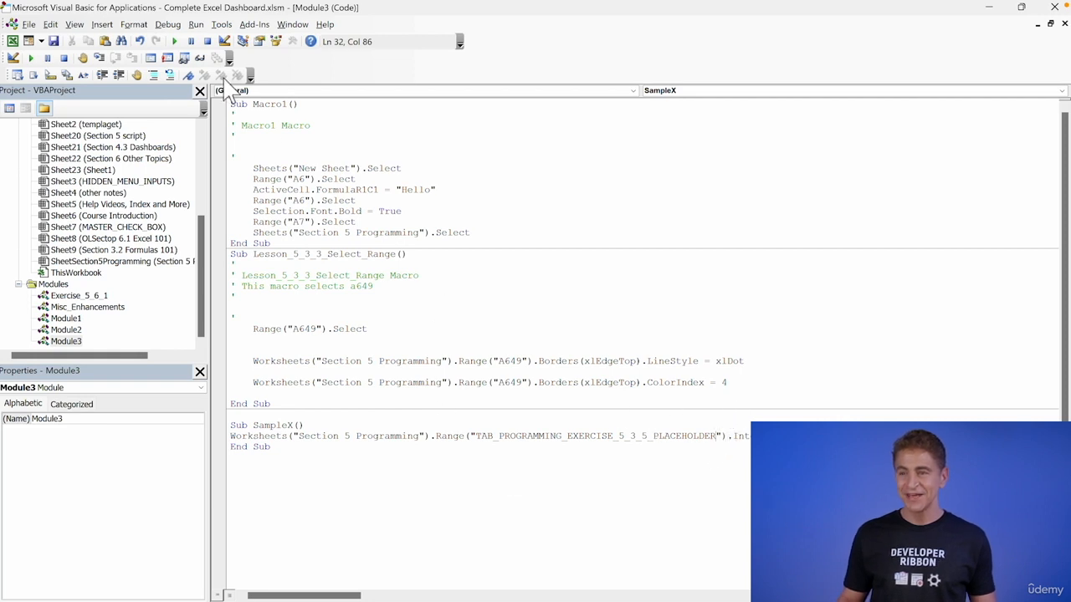
{"action": "mouse_move", "coordinate": [179, 42]}
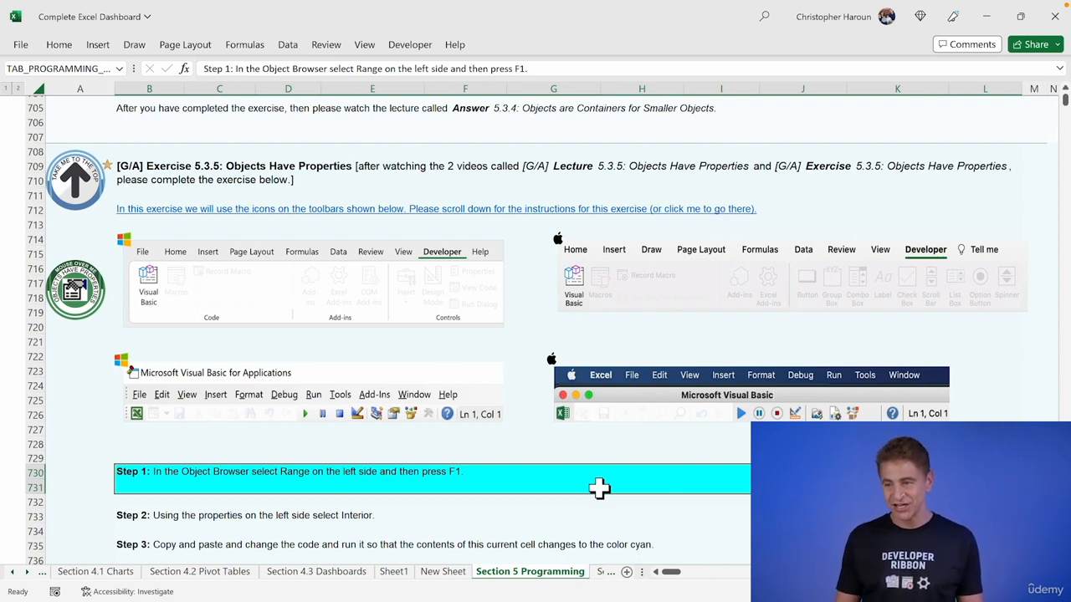
{"action": "mouse_move", "coordinate": [583, 484]}
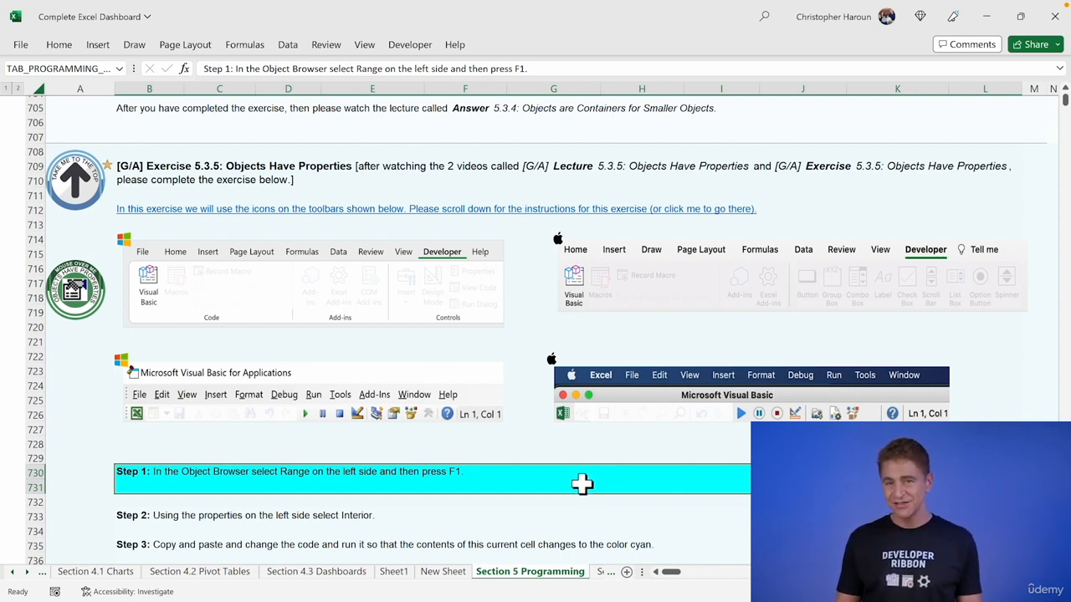